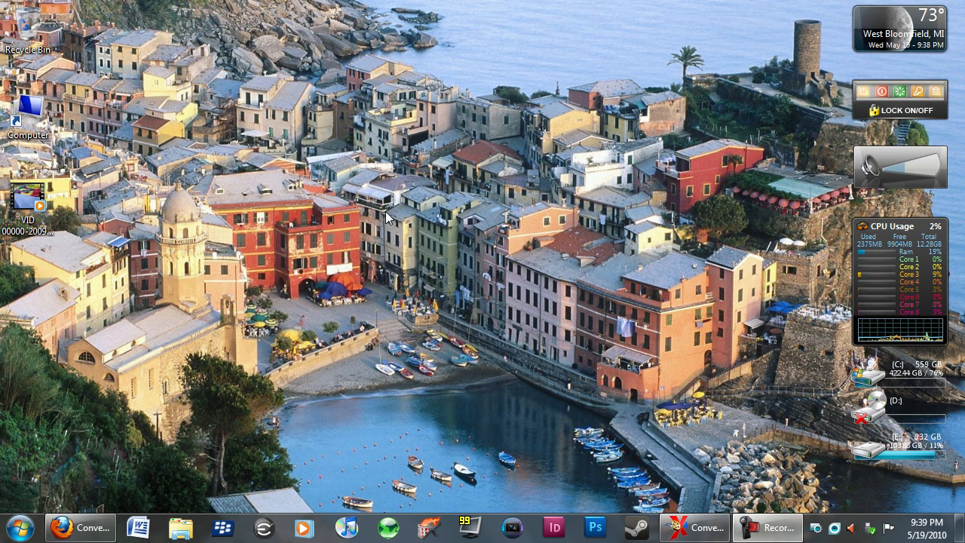
mouse_move(387, 218)
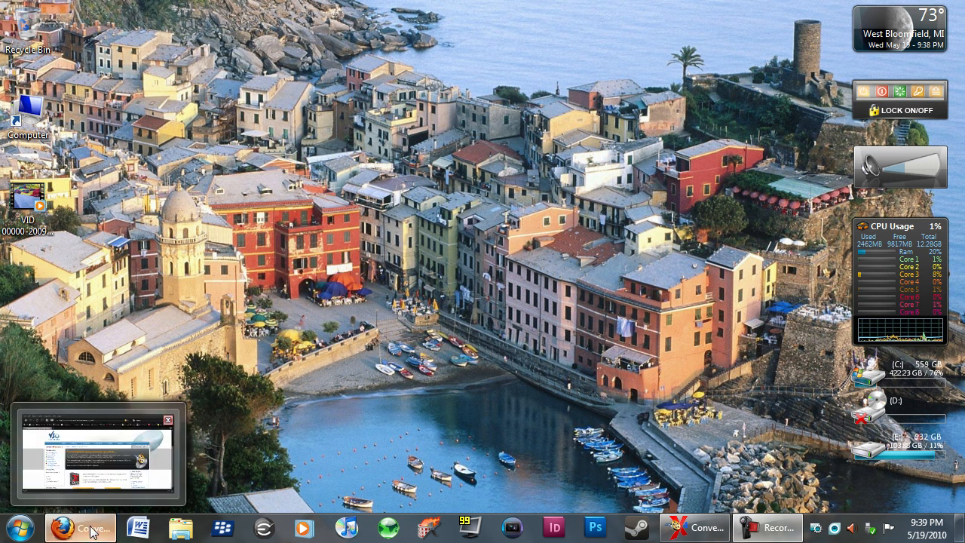
- Leave the ConvertXtoDVD web page and bring the ConvertXtoDVD window forward
click(81, 527)
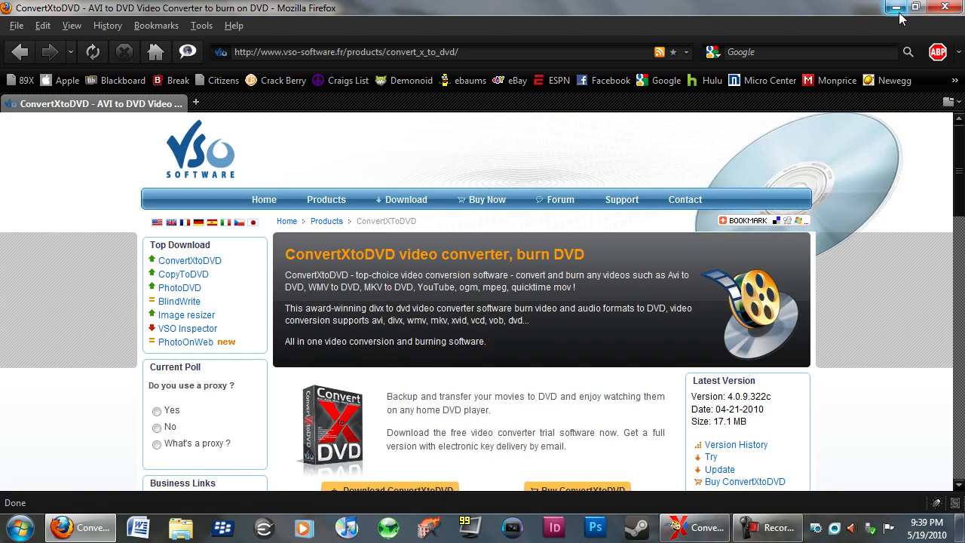
click(900, 7)
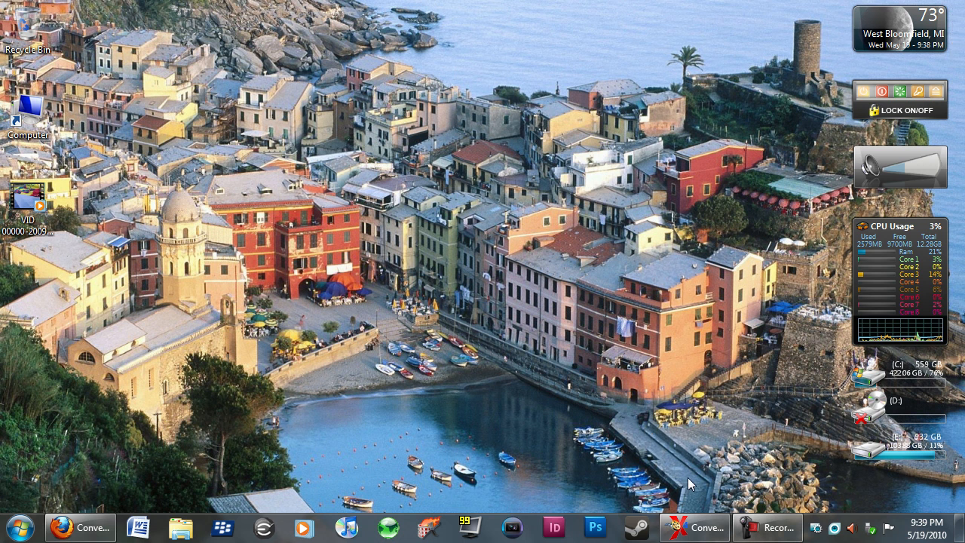
click(694, 527)
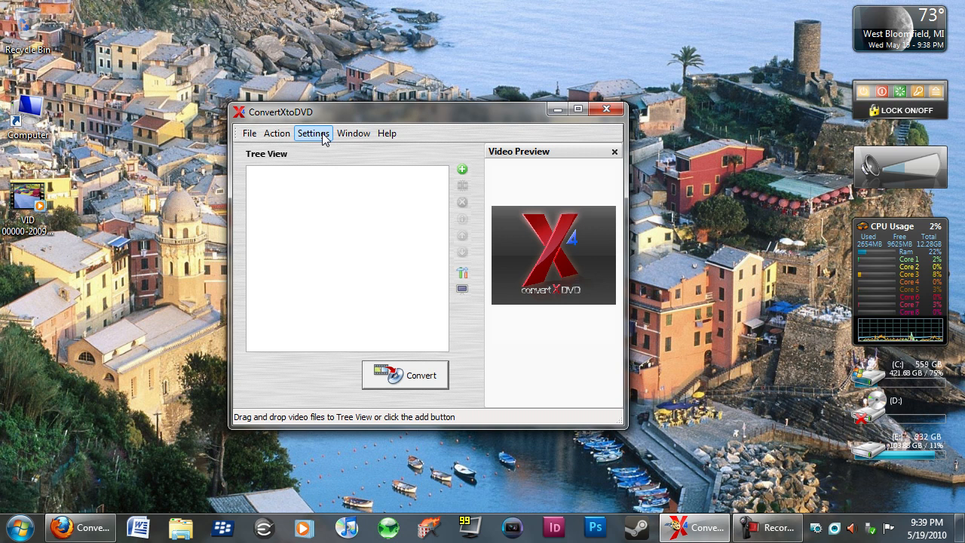
- Review the General, Language and Chapters pages in ConvertXtoDVD Settings
click(314, 134)
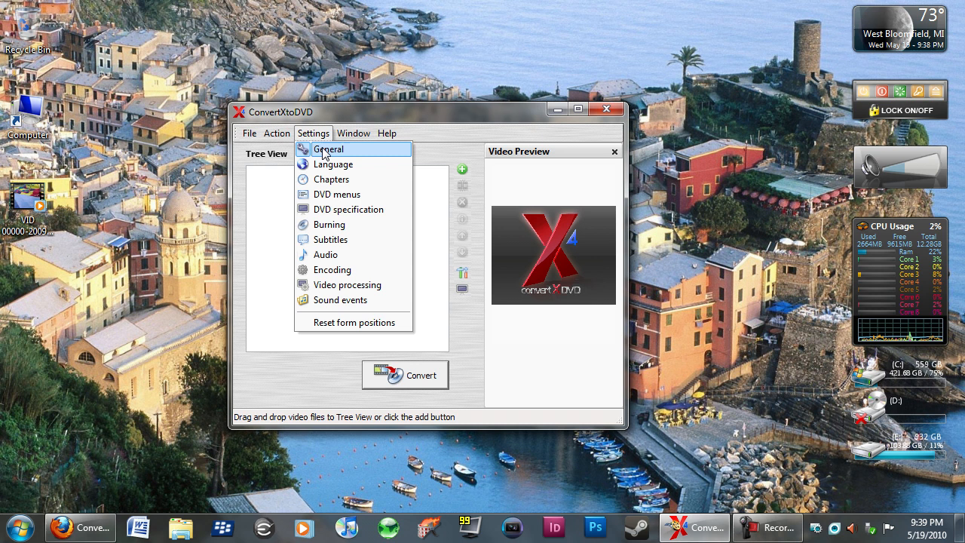
click(328, 149)
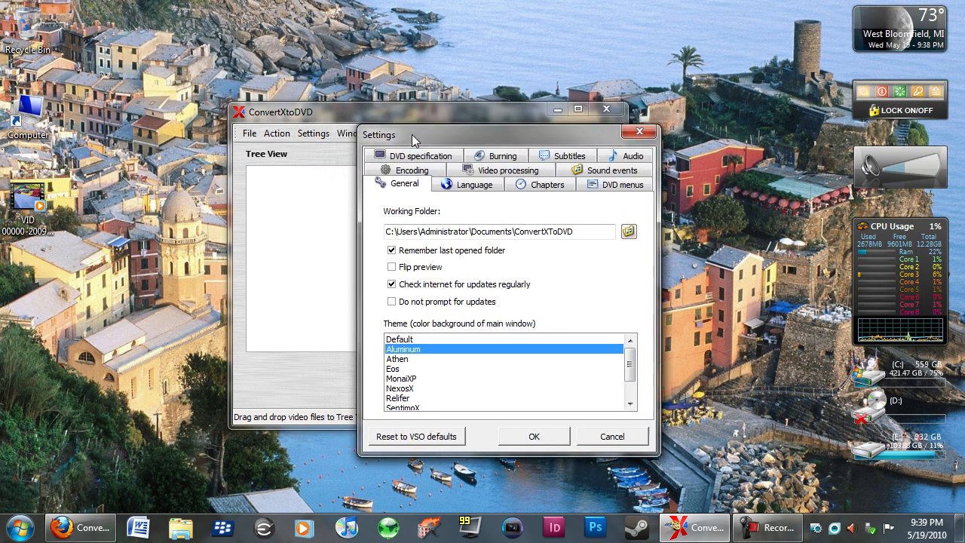
mouse_move(416, 365)
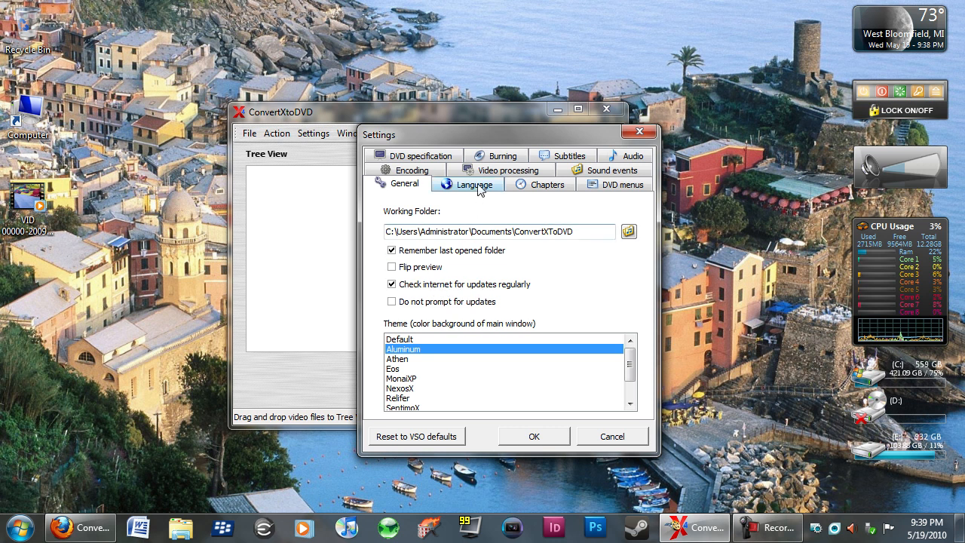
click(473, 184)
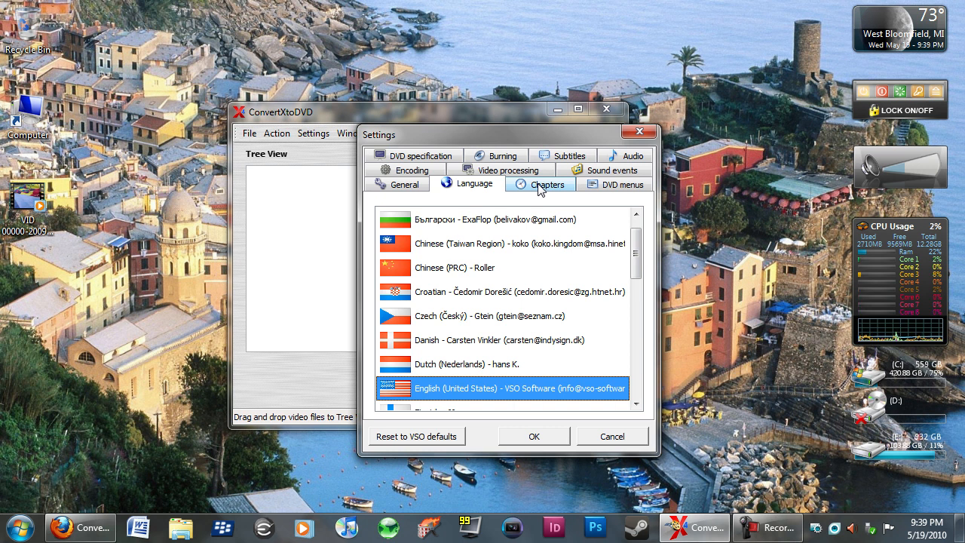
click(546, 183)
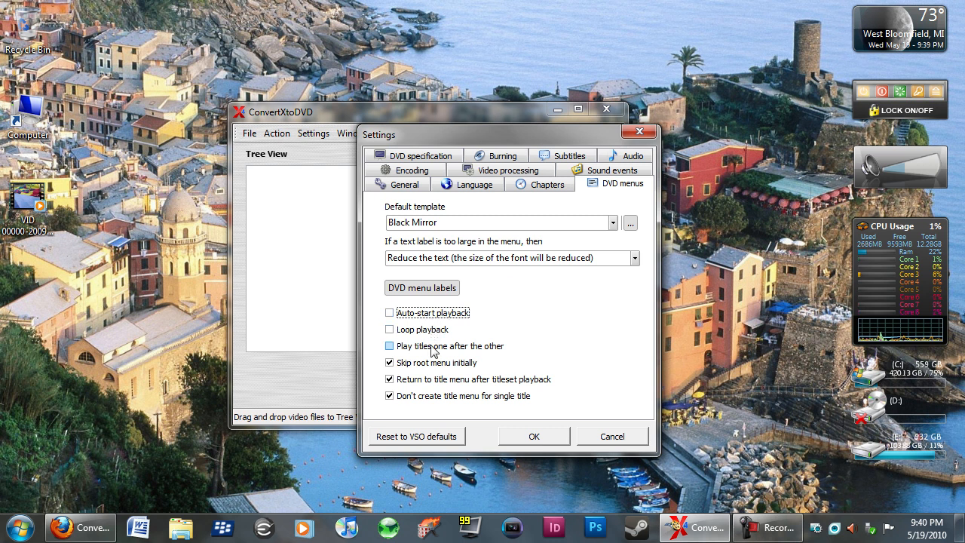
- Use the Stretch video resize method and allow up to 4 processor cores
click(611, 170)
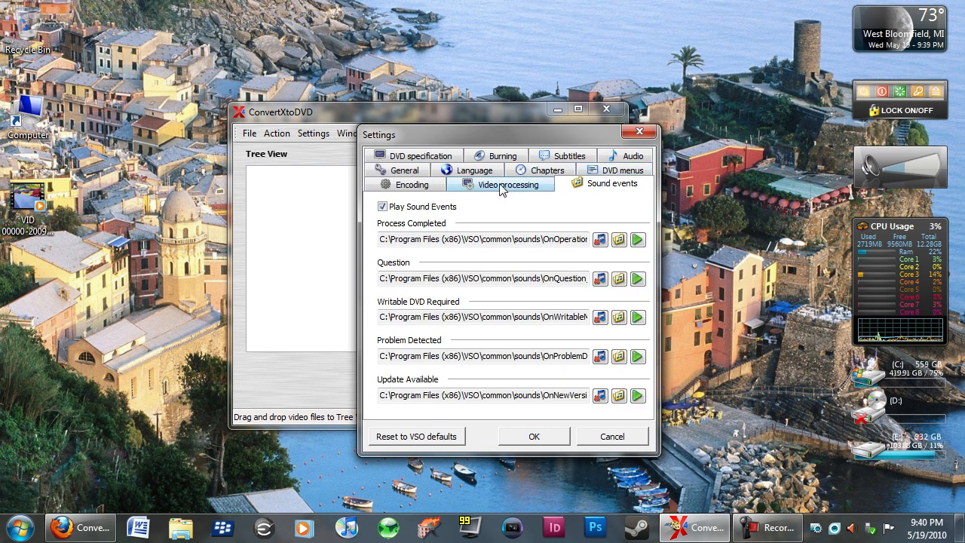
click(509, 184)
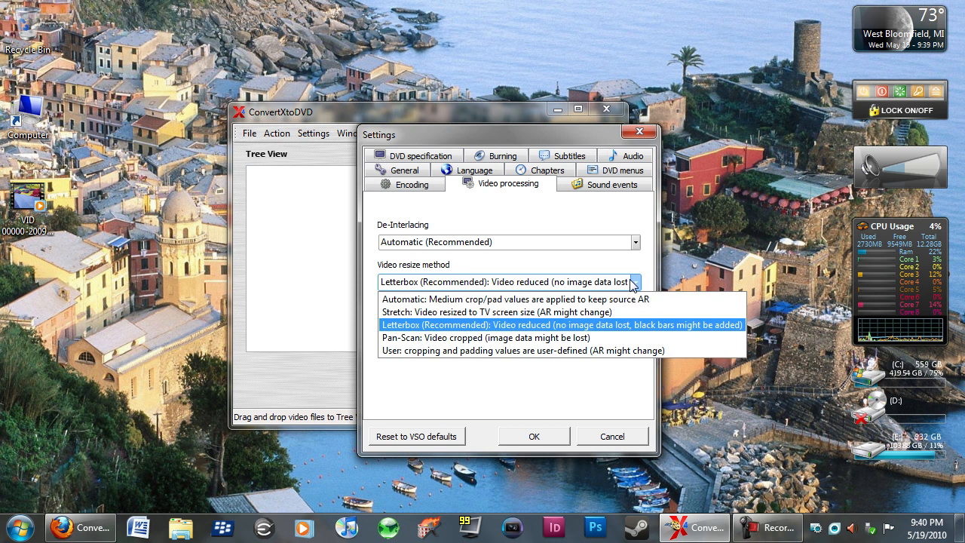
click(490, 313)
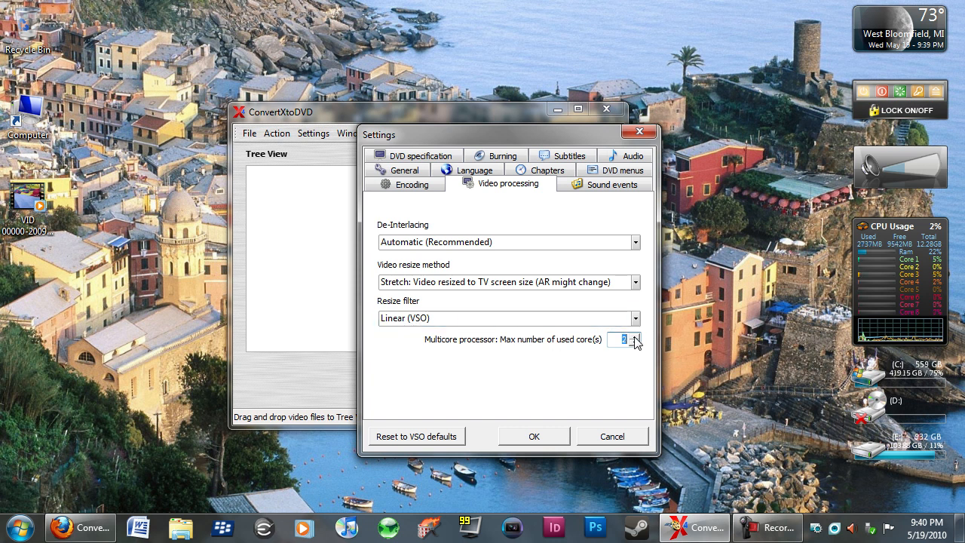
click(636, 336)
text(4)
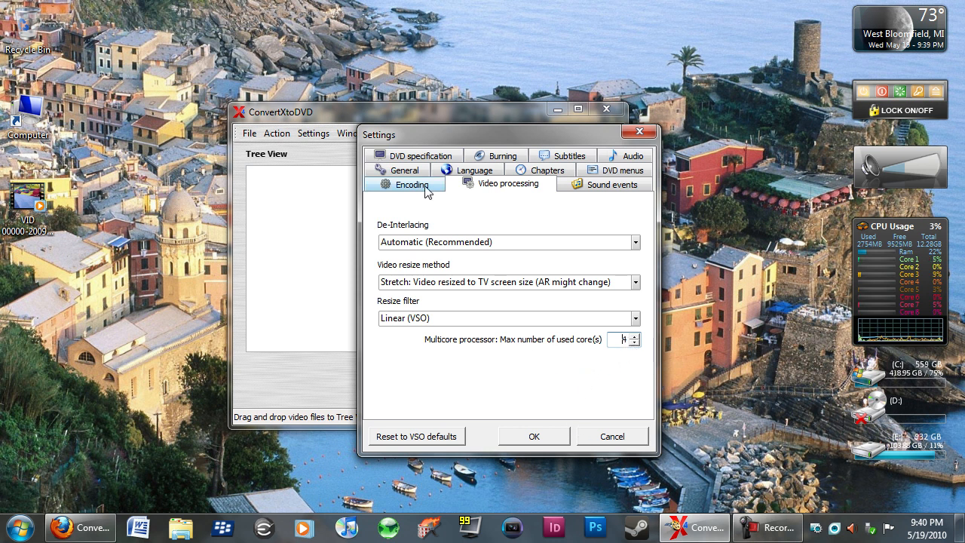
- Keep the encoding target size at DVD-5 (4300 MB)
click(412, 184)
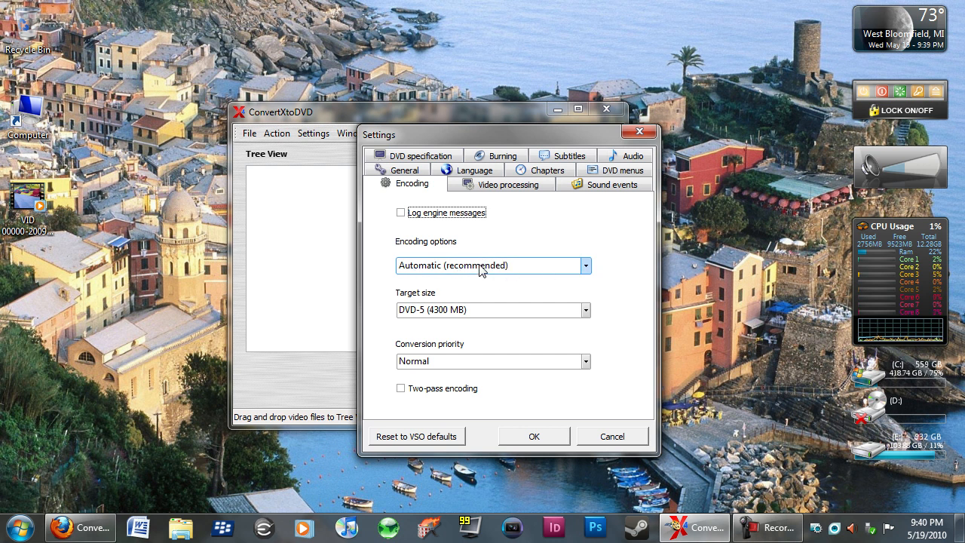
mouse_move(491, 266)
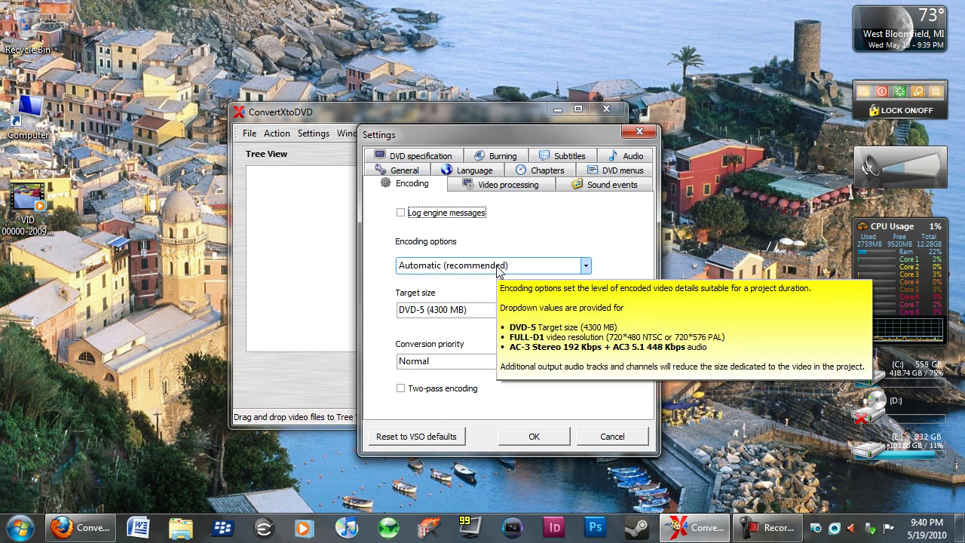
mouse_move(377, 288)
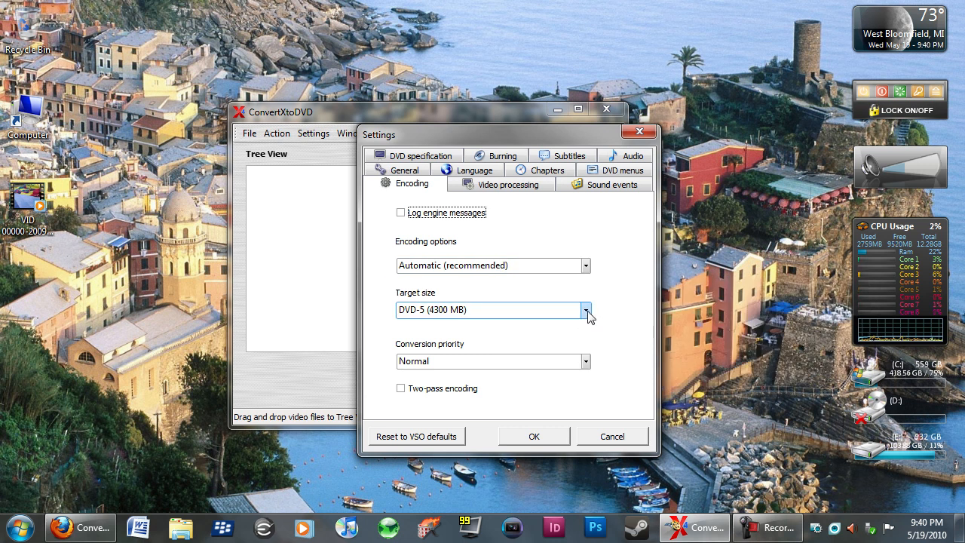
click(586, 310)
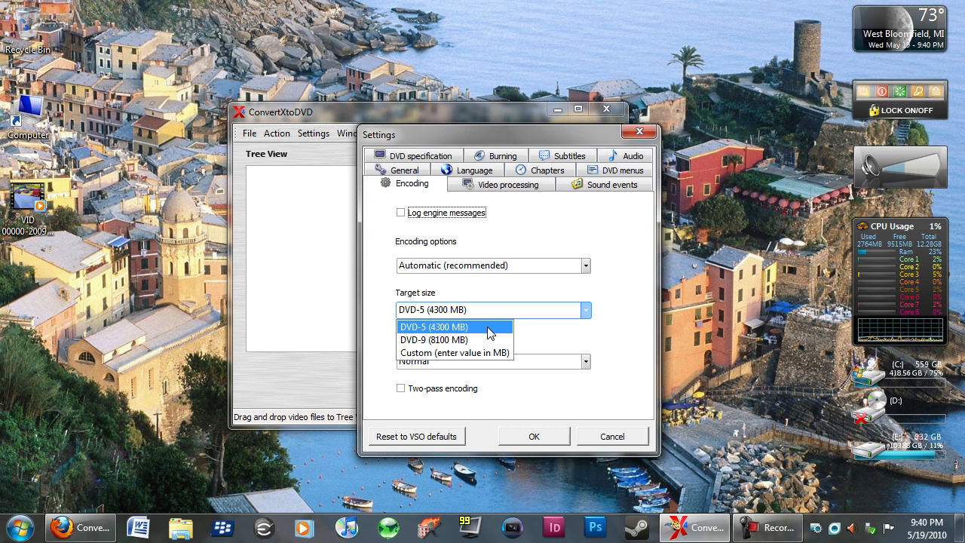
click(436, 327)
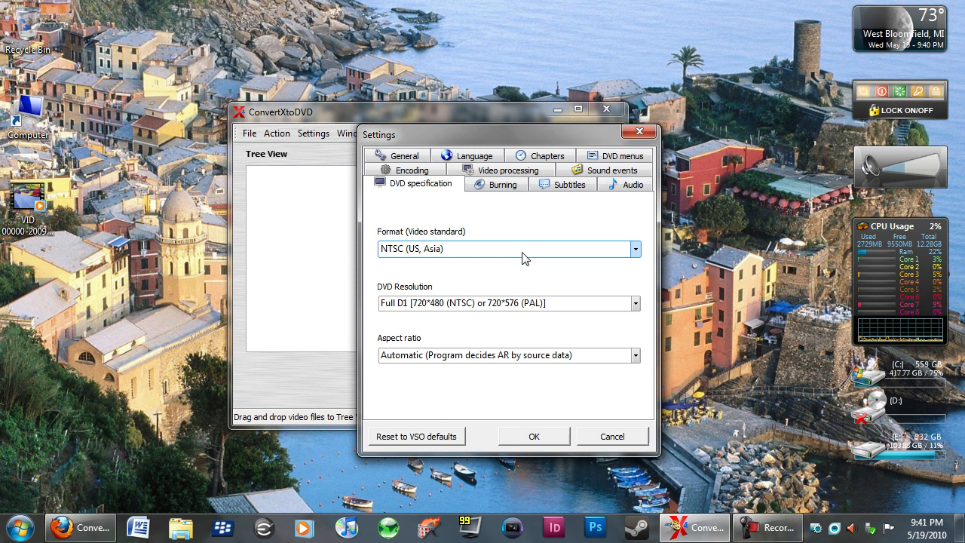
- Keep NTSC and Full D1 resolution, and set aspect ratio to 16:9 wide screen
click(635, 249)
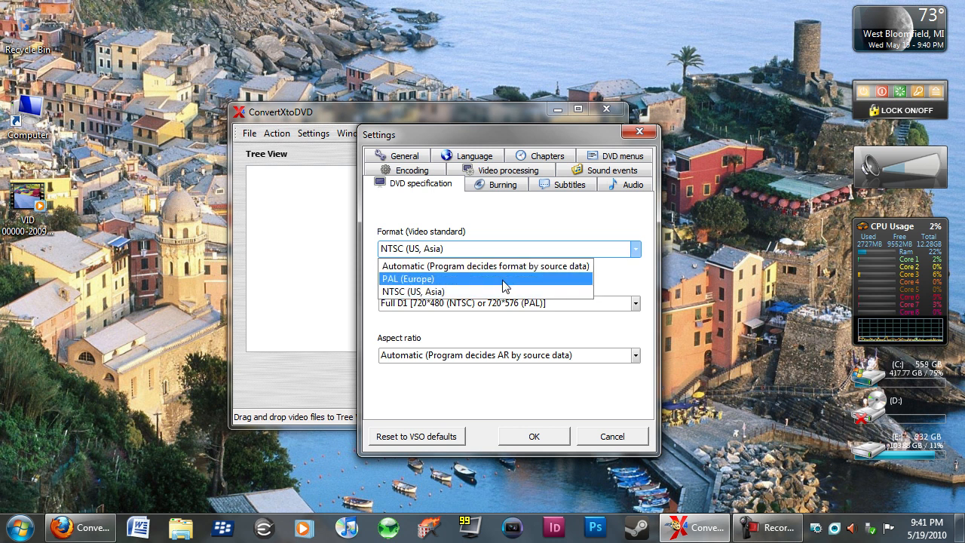
mouse_move(501, 292)
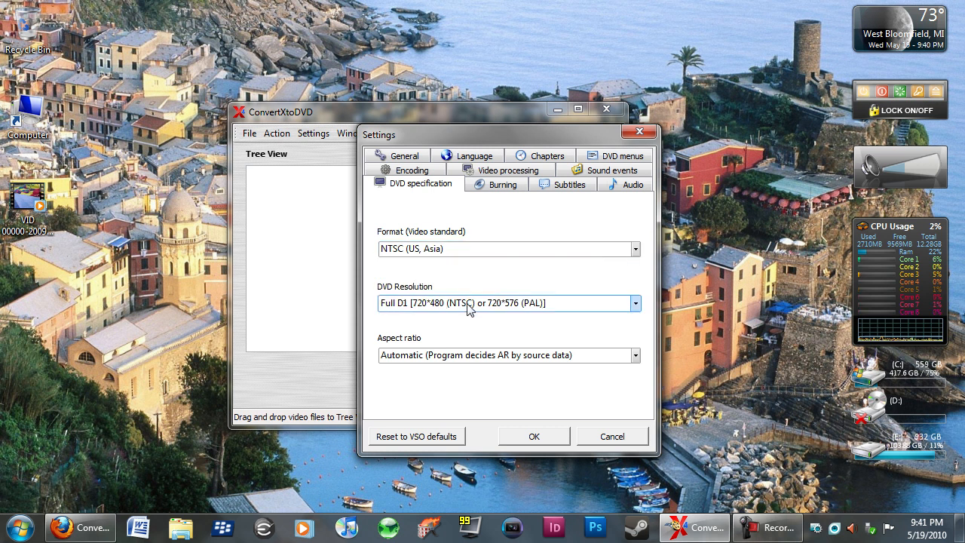
click(635, 303)
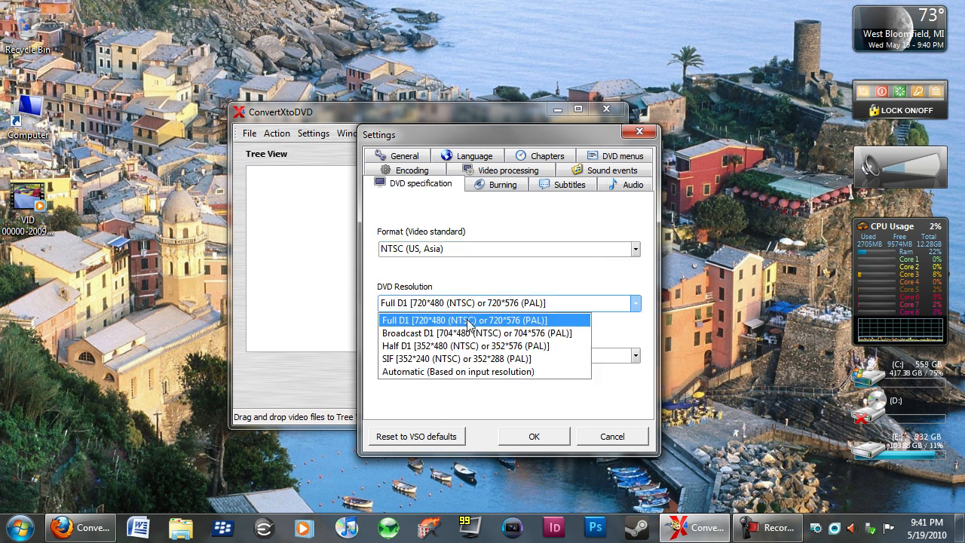
click(465, 320)
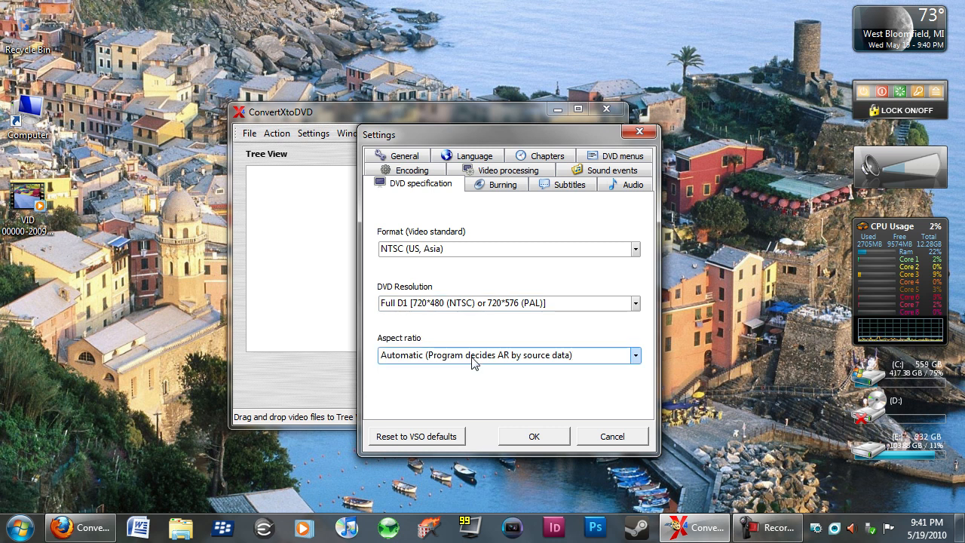
click(635, 355)
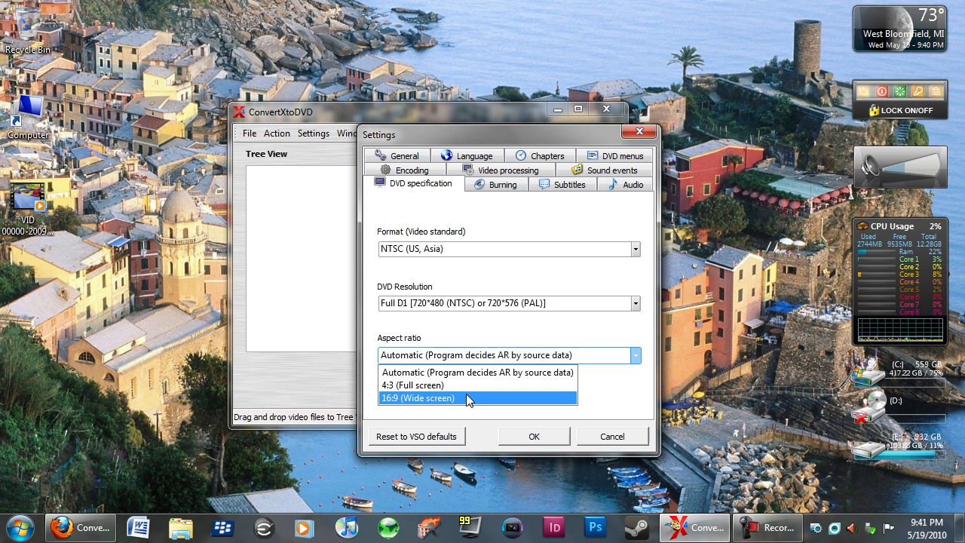
click(502, 184)
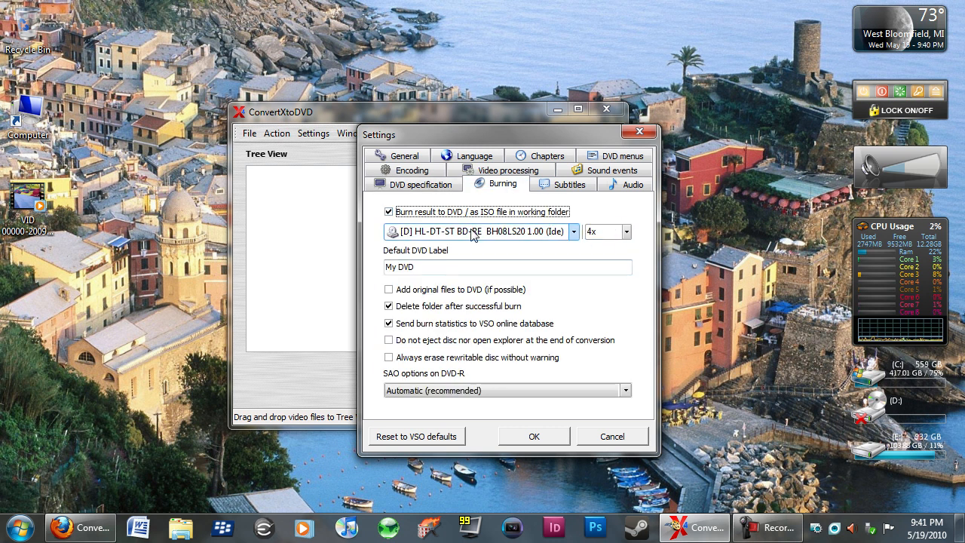
- Keep drive D as burn destination and set the default DVD label to 'My Video'
click(574, 232)
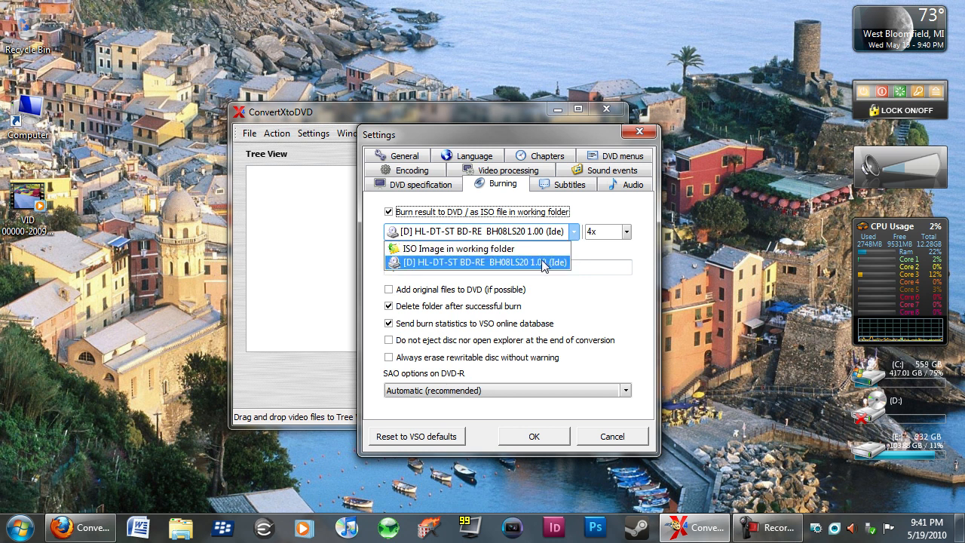
click(479, 262)
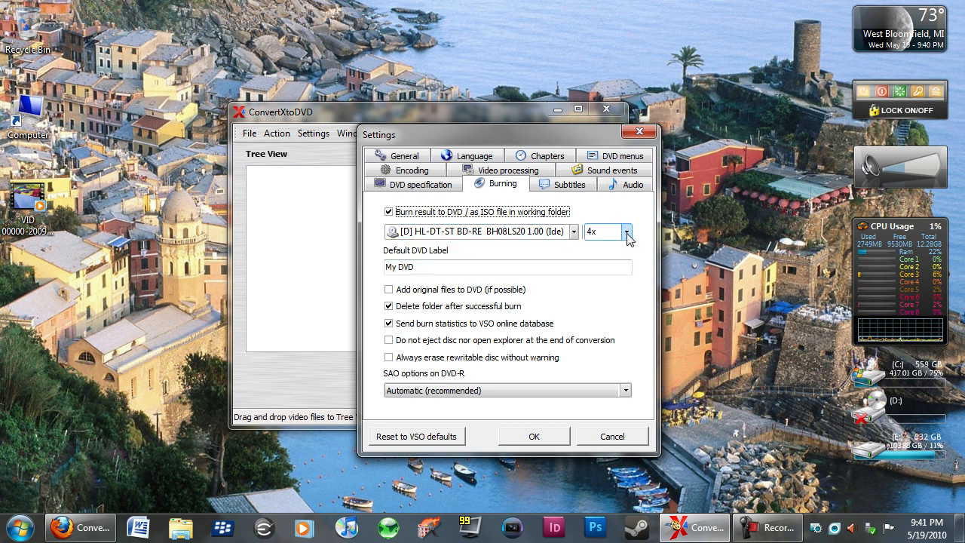
mouse_move(607, 232)
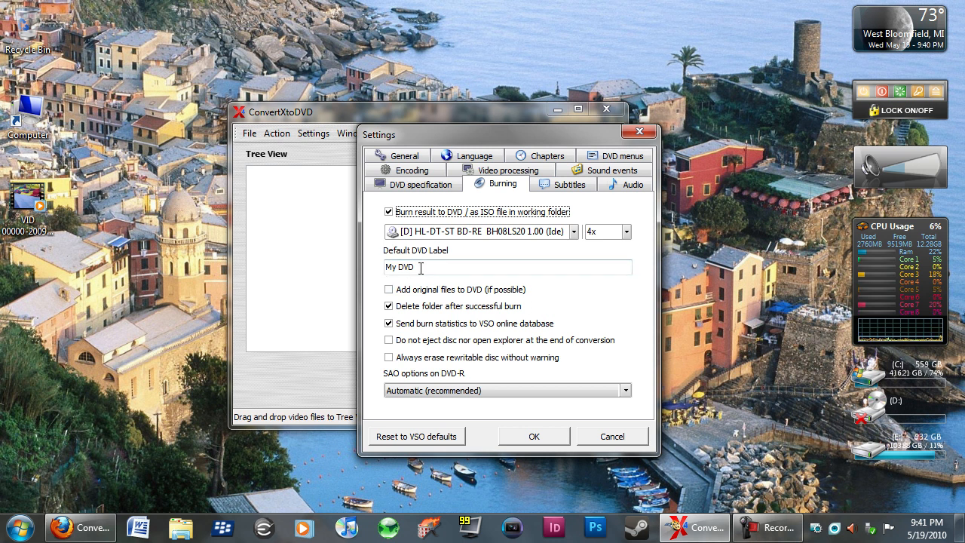
double_click(408, 267)
text(ideo)
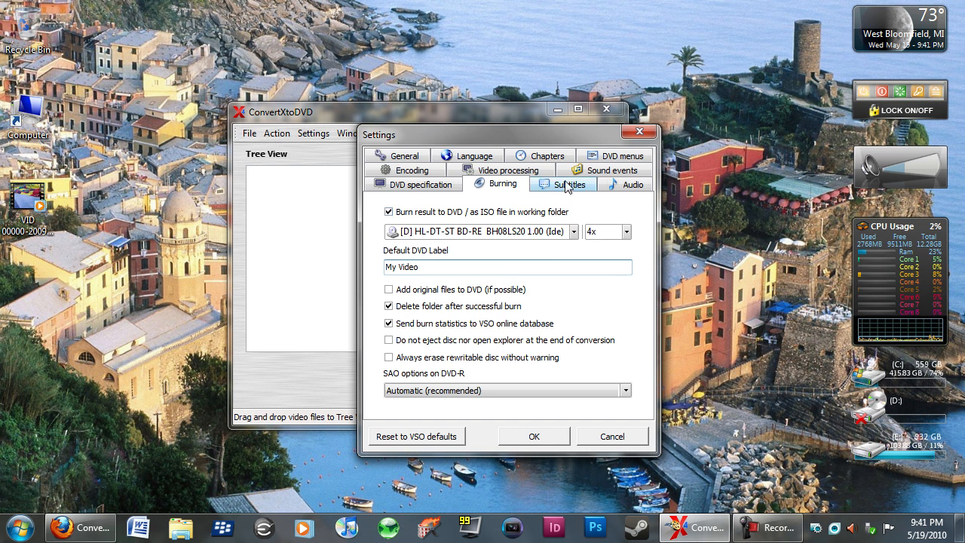
click(563, 184)
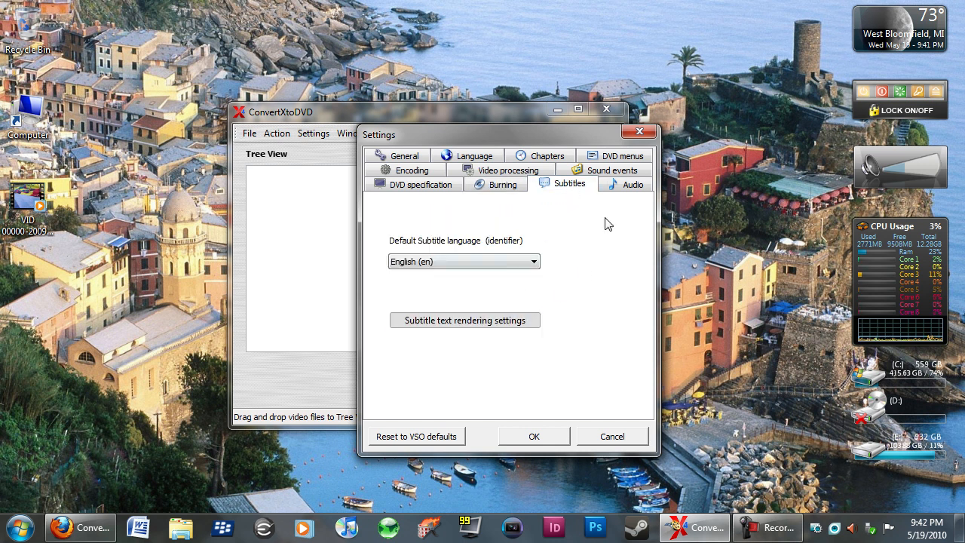
- Convert audio to AC-3 5.1 channels, save settings, and create the working folder
click(625, 183)
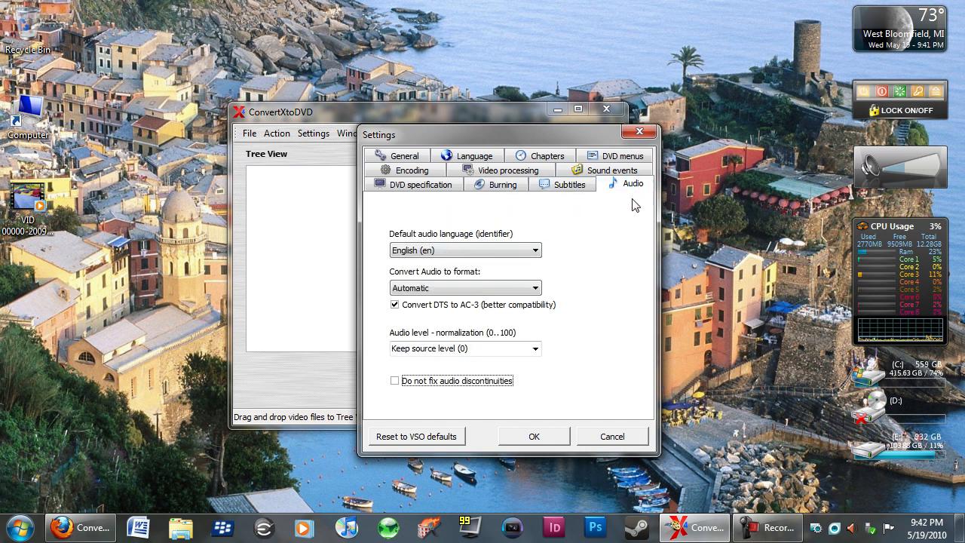
mouse_move(571, 227)
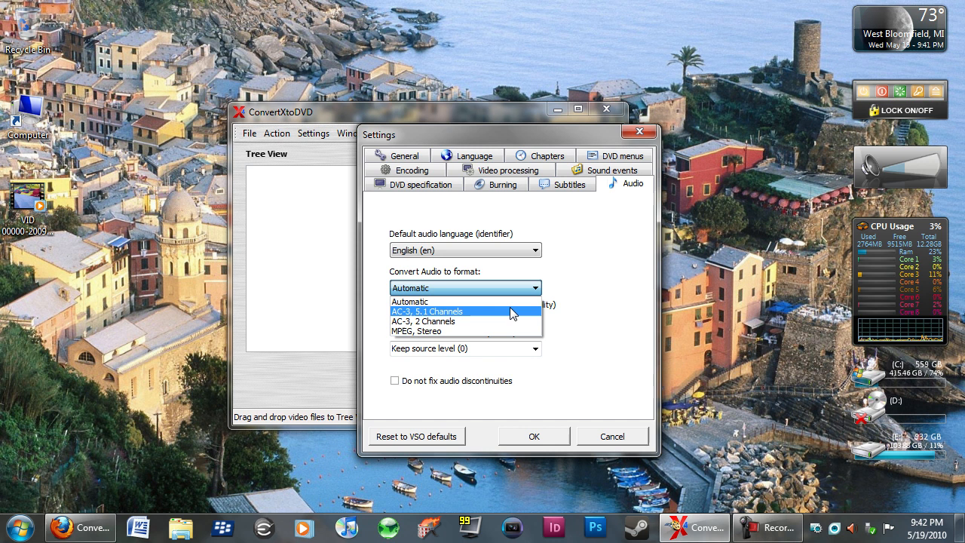
click(429, 311)
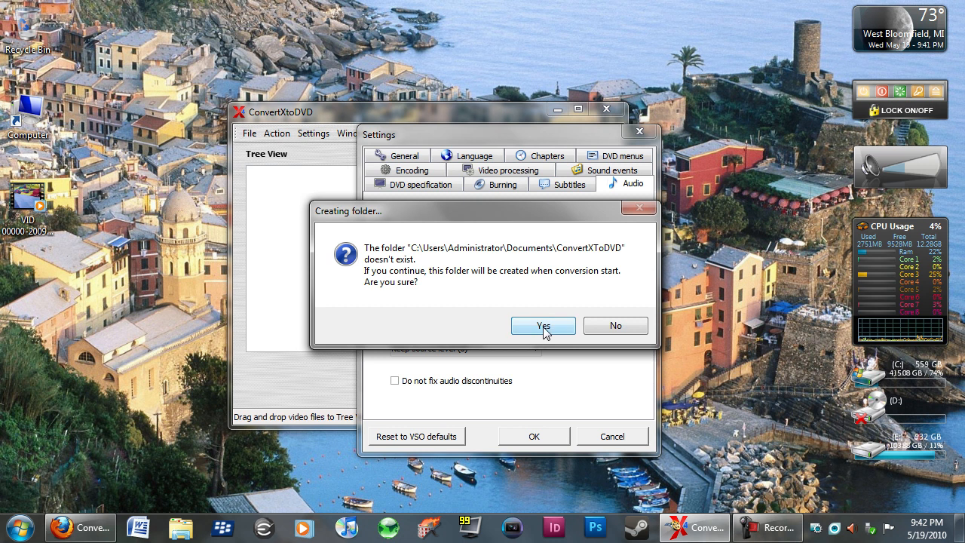
click(544, 325)
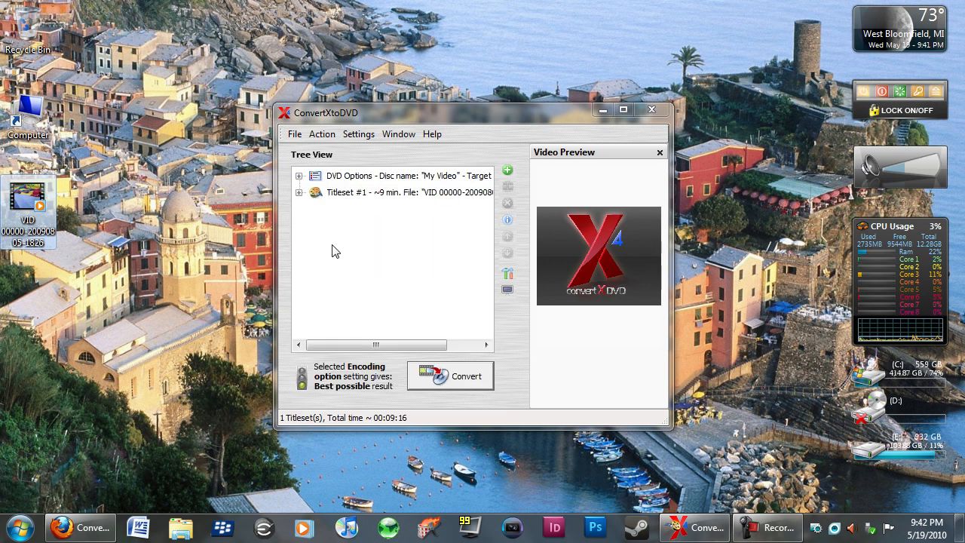
- Rename Titleset #1 in the Tree View to 'Ballon'
click(407, 176)
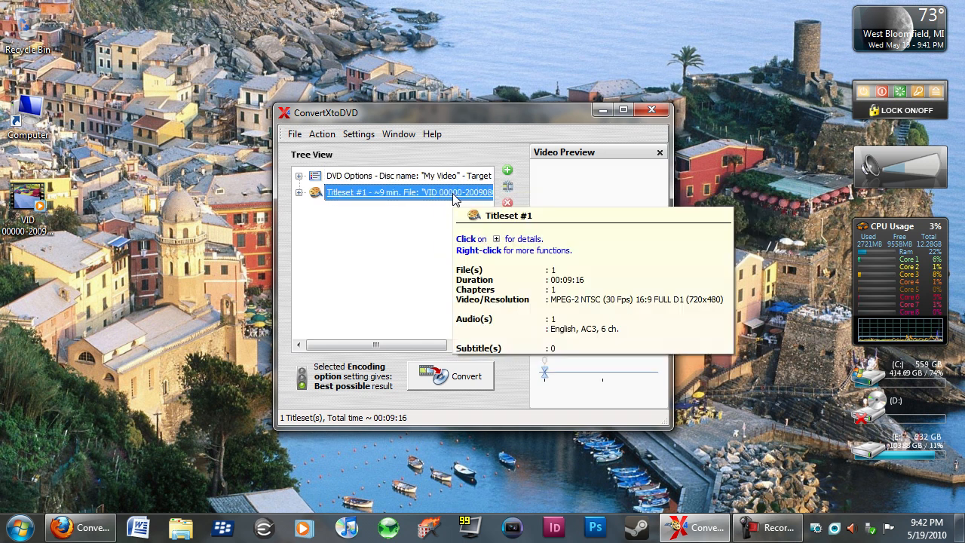
double_click(400, 191)
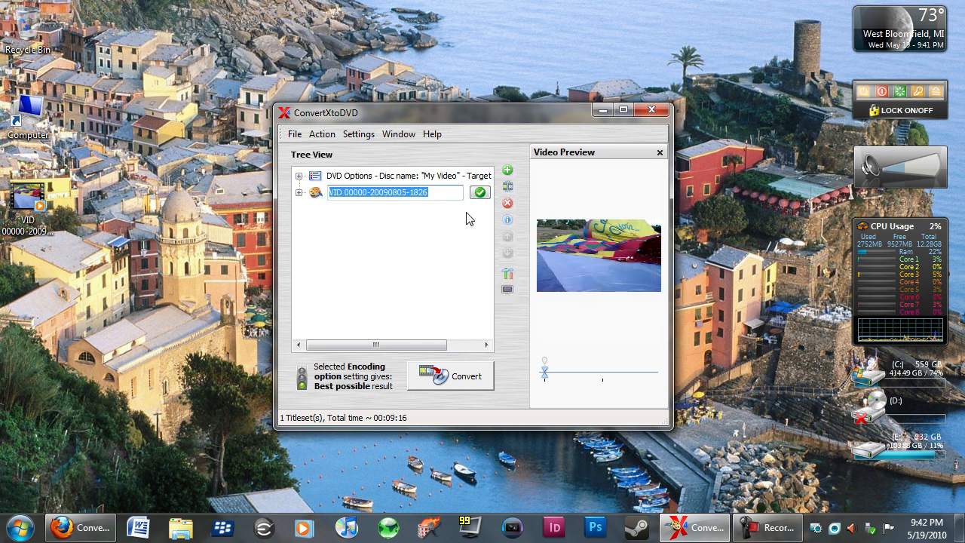
text(Ballon")
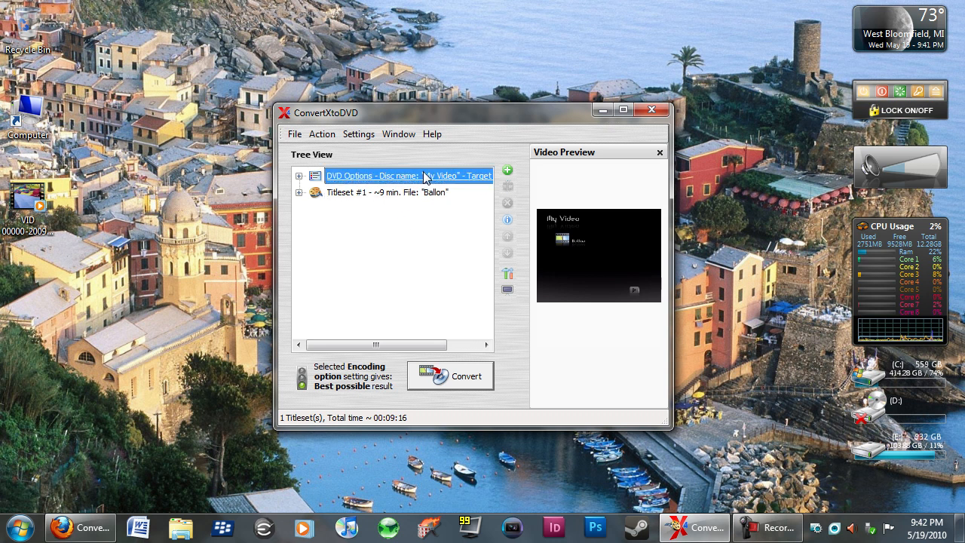
mouse_move(455, 185)
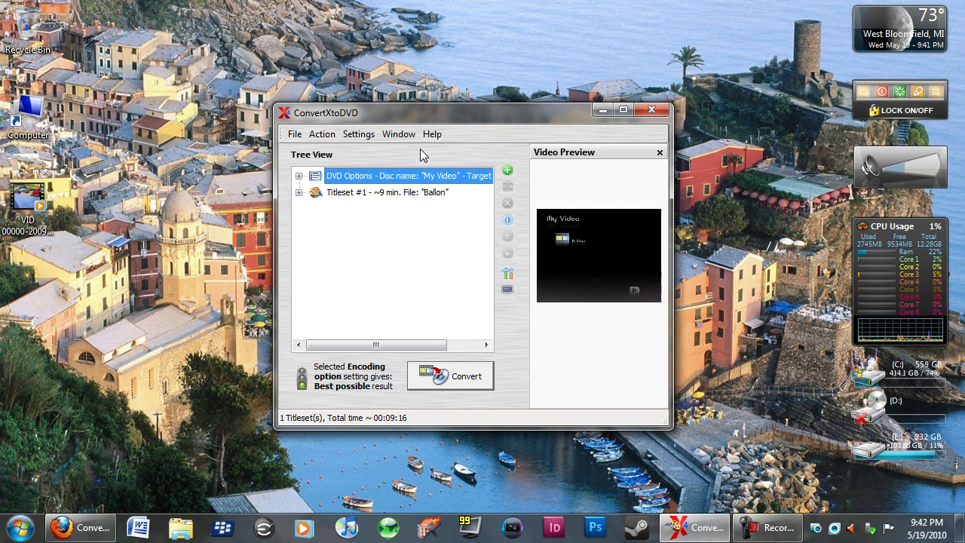
click(359, 134)
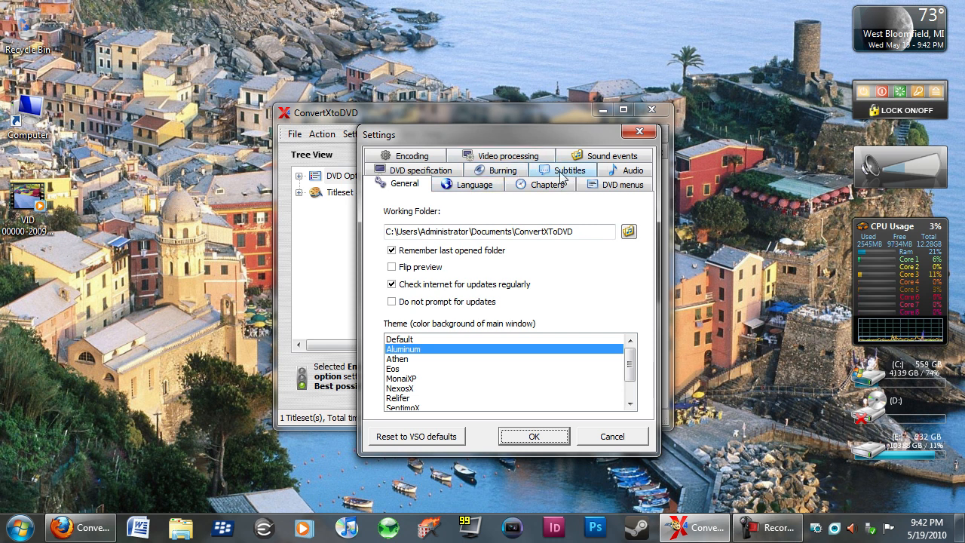
click(502, 184)
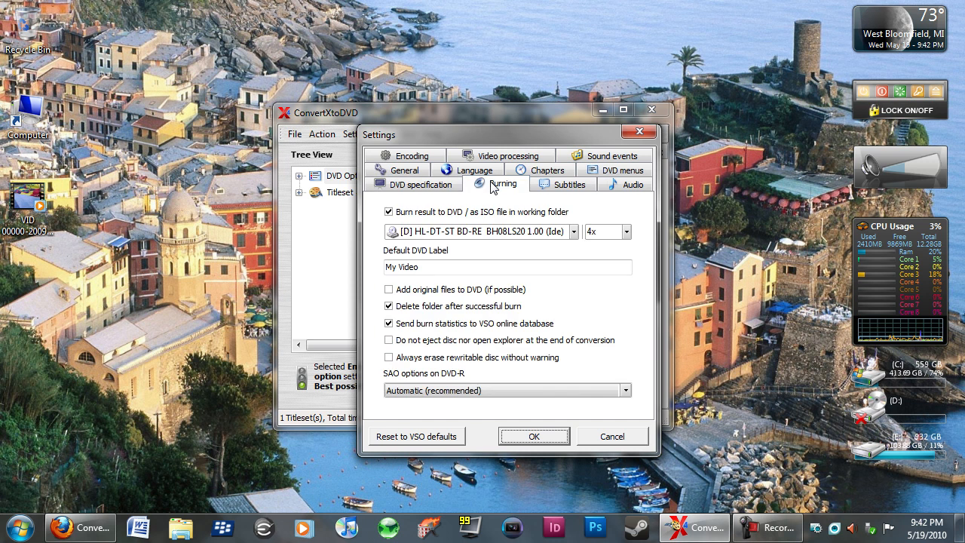
click(507, 267)
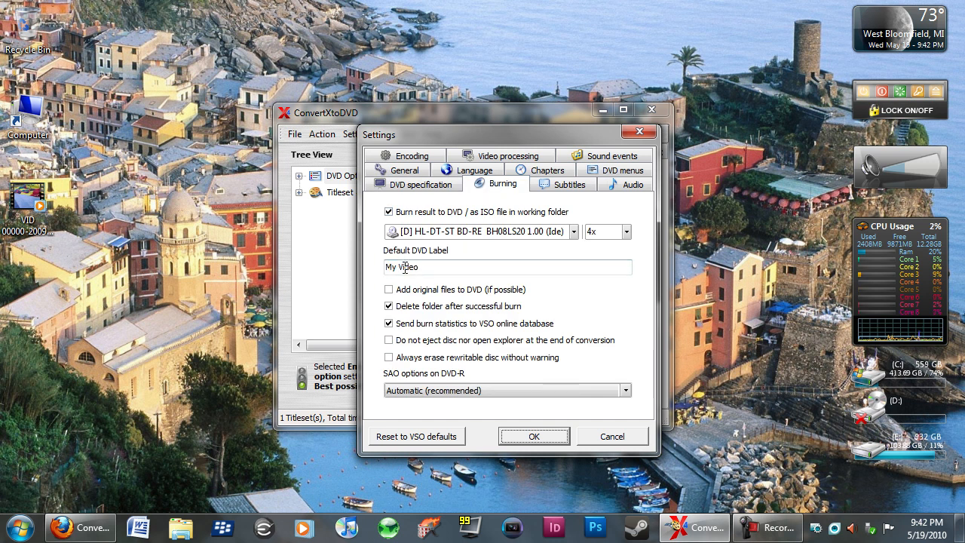
click(534, 435)
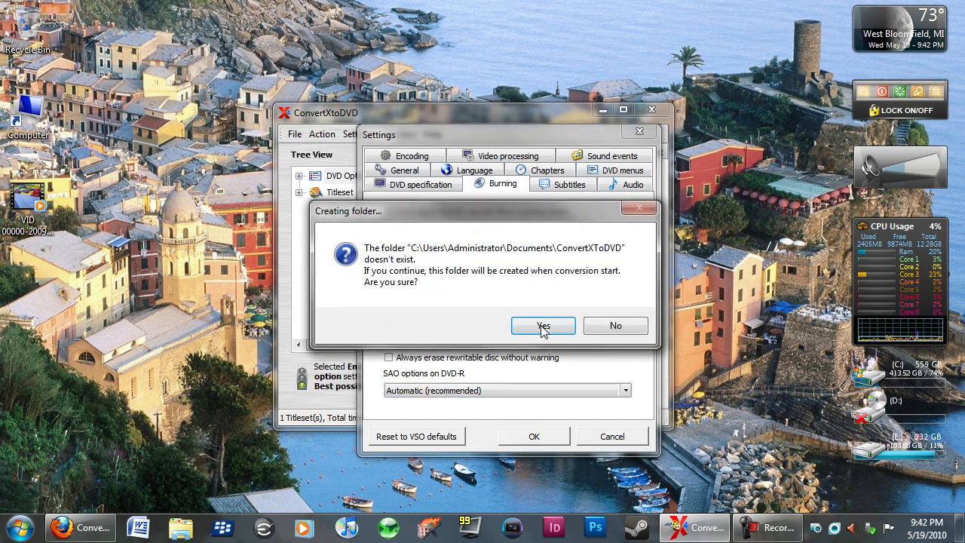
click(543, 325)
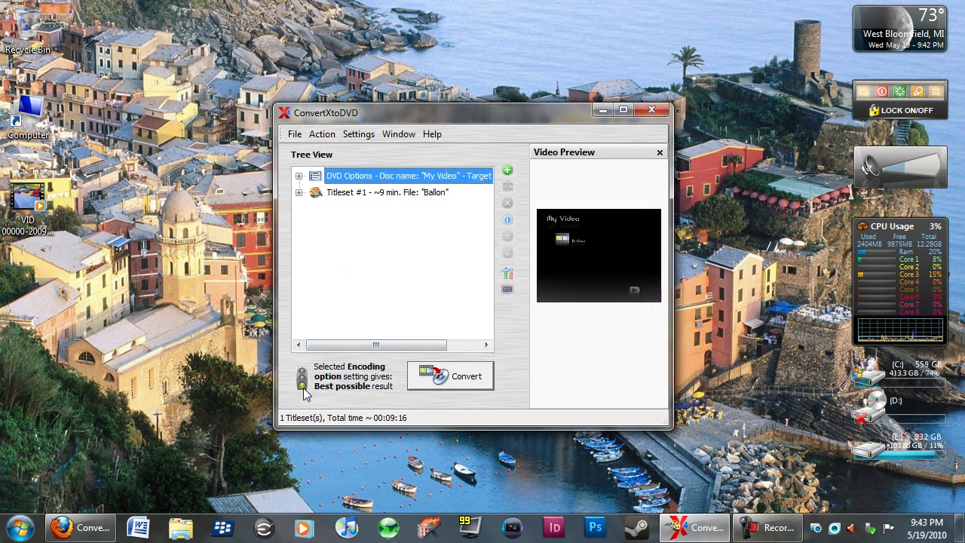
mouse_move(476, 393)
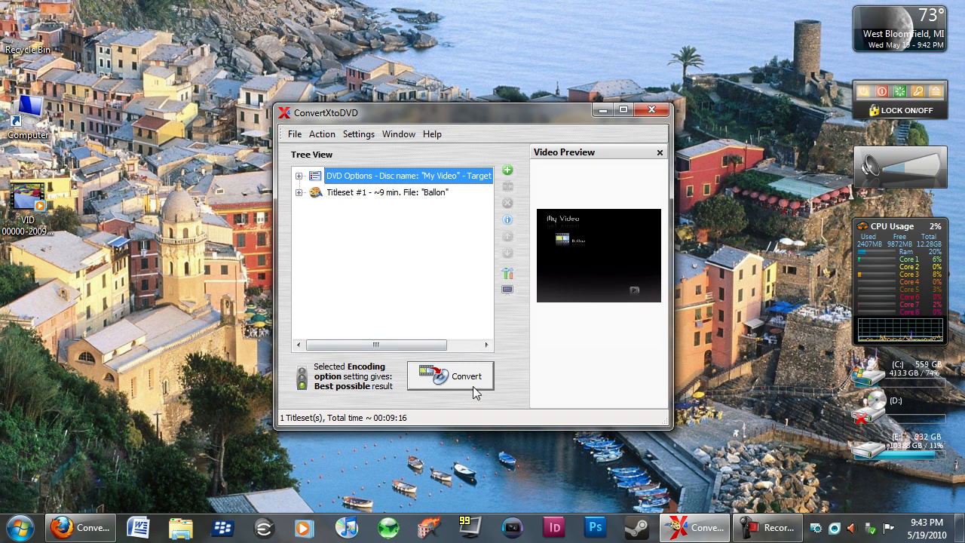
mouse_move(467, 377)
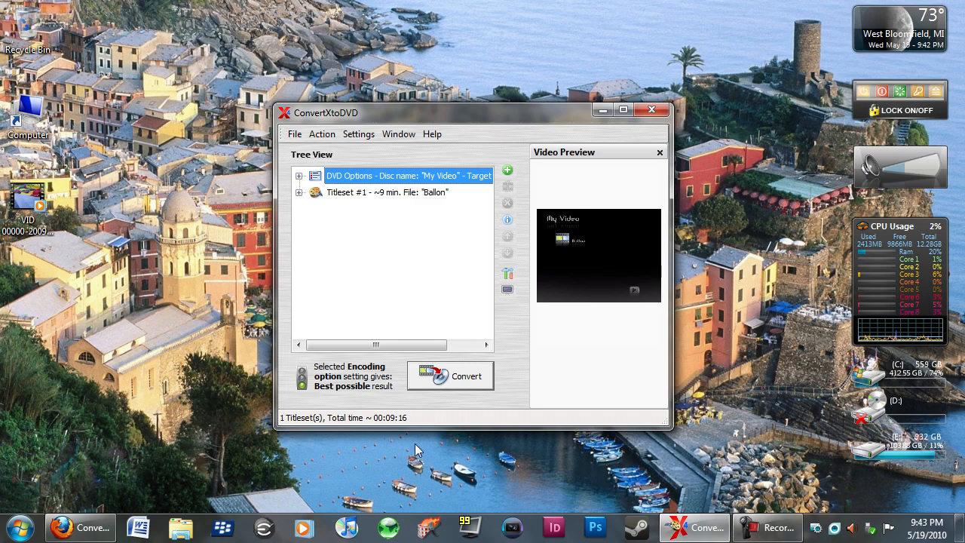
click(769, 528)
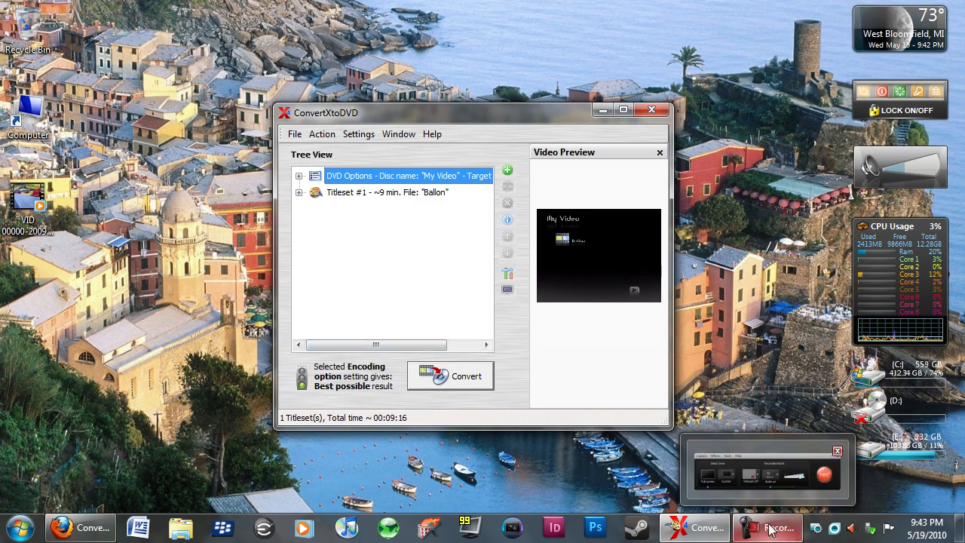